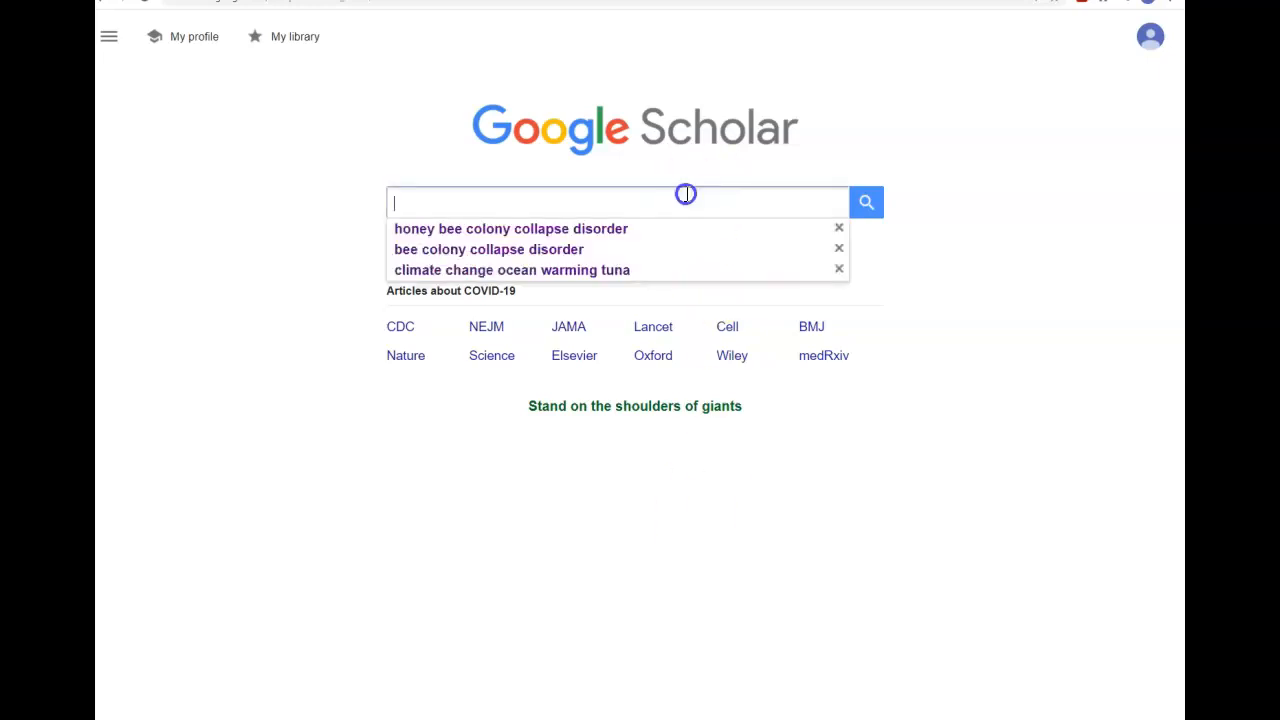
Search Google Scholar for 'honey bee colony collapse disorder'
{"action": "type", "text": "honey bee colony collapse disorder"}
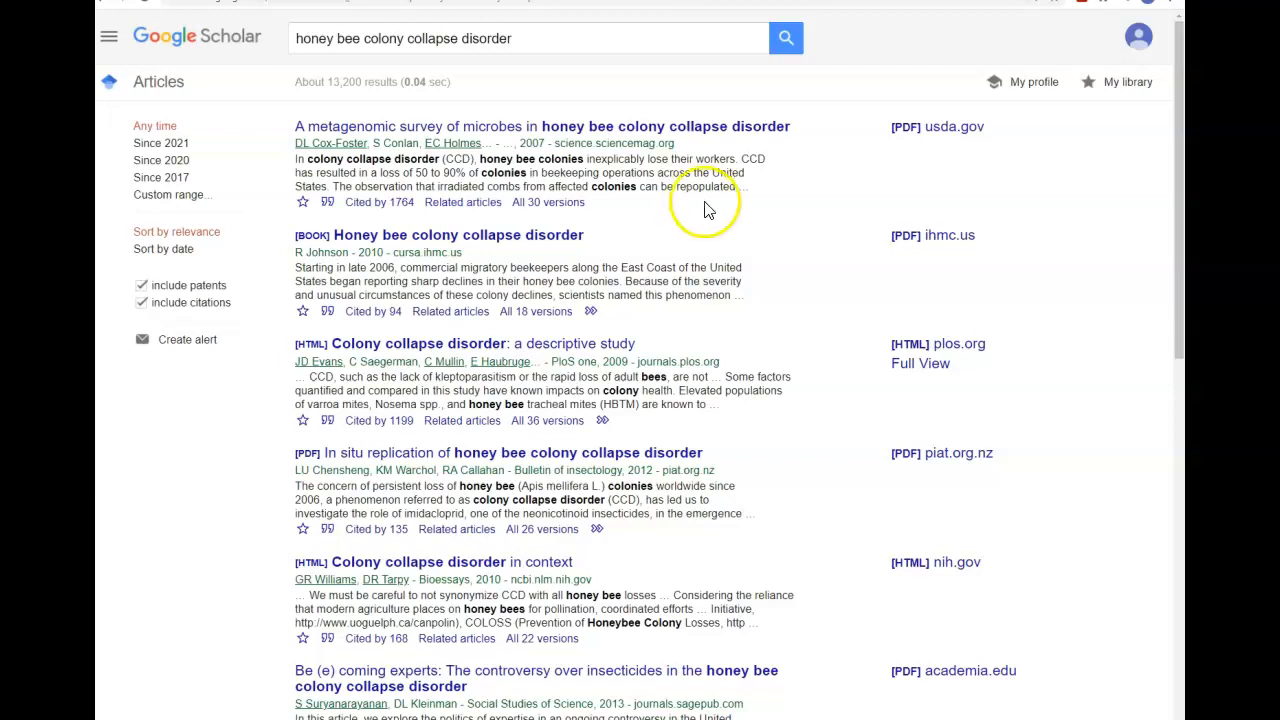
{"action": "mouse_move", "coordinate": [380, 38]}
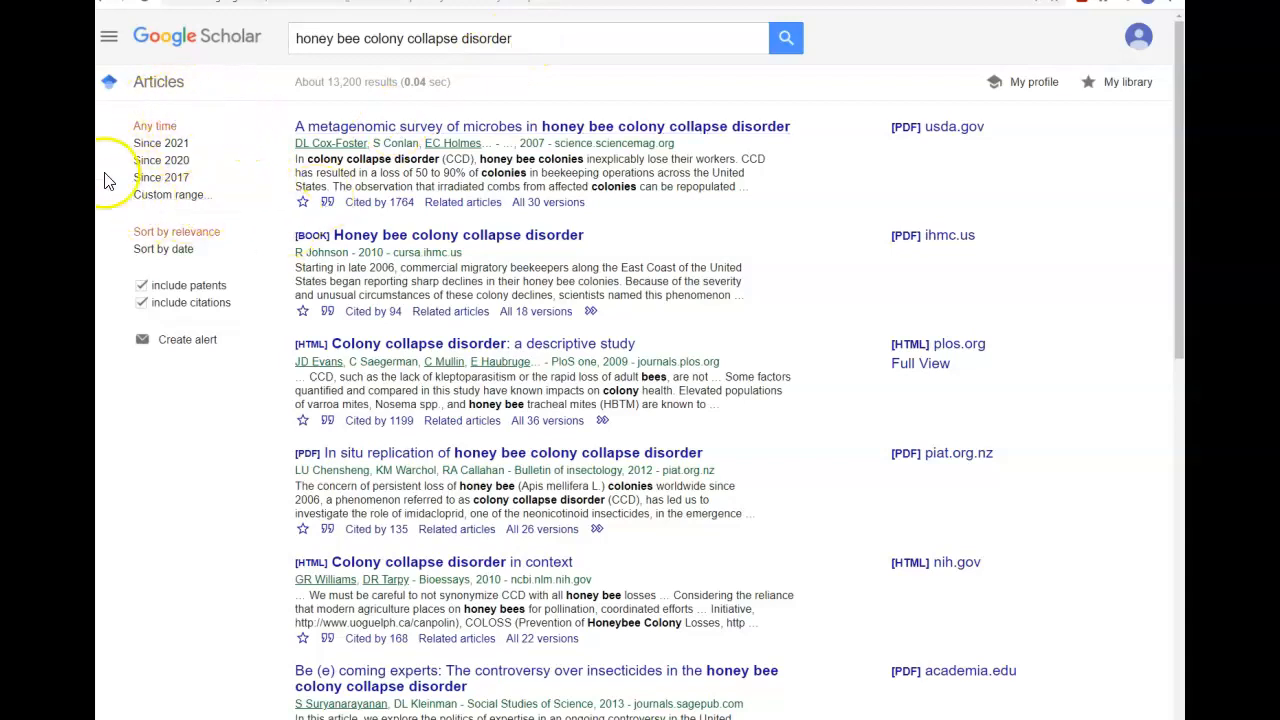
Restrict results to a custom year range of 2016 to 2021
{"action": "left_click", "coordinate": [168, 194]}
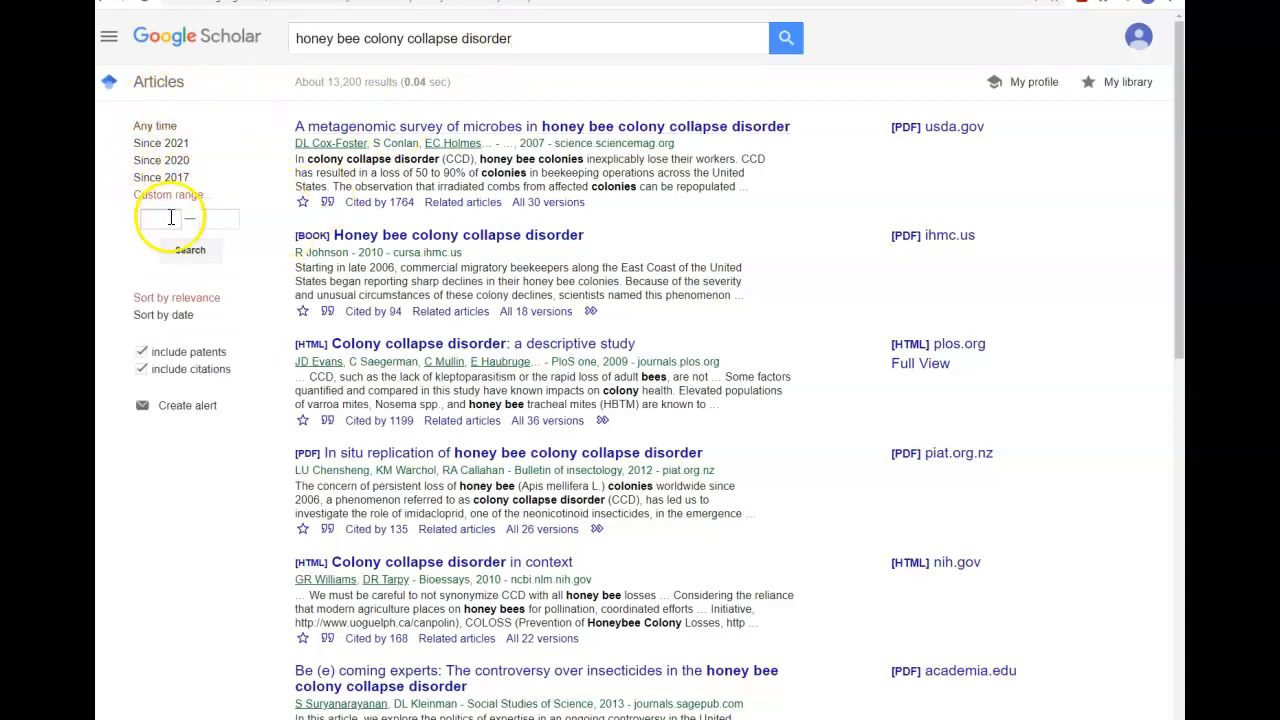
{"action": "type", "text": "2016"}
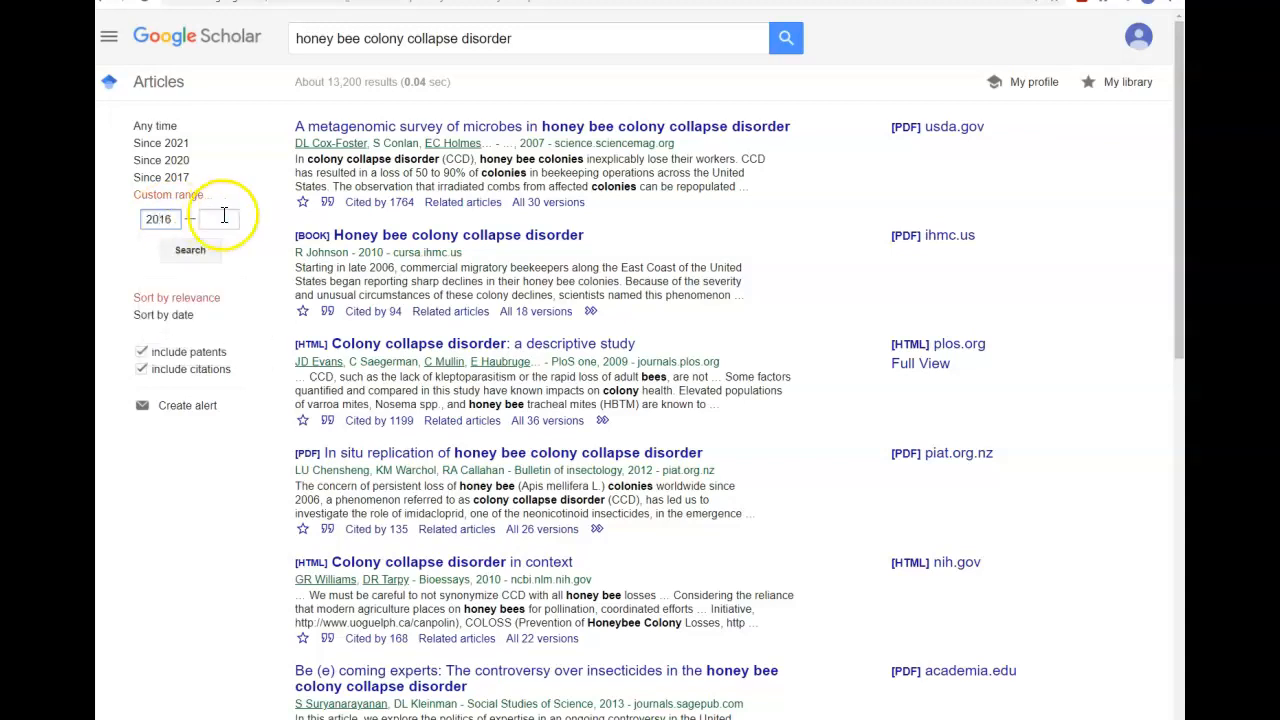
{"action": "type", "text": "201"}
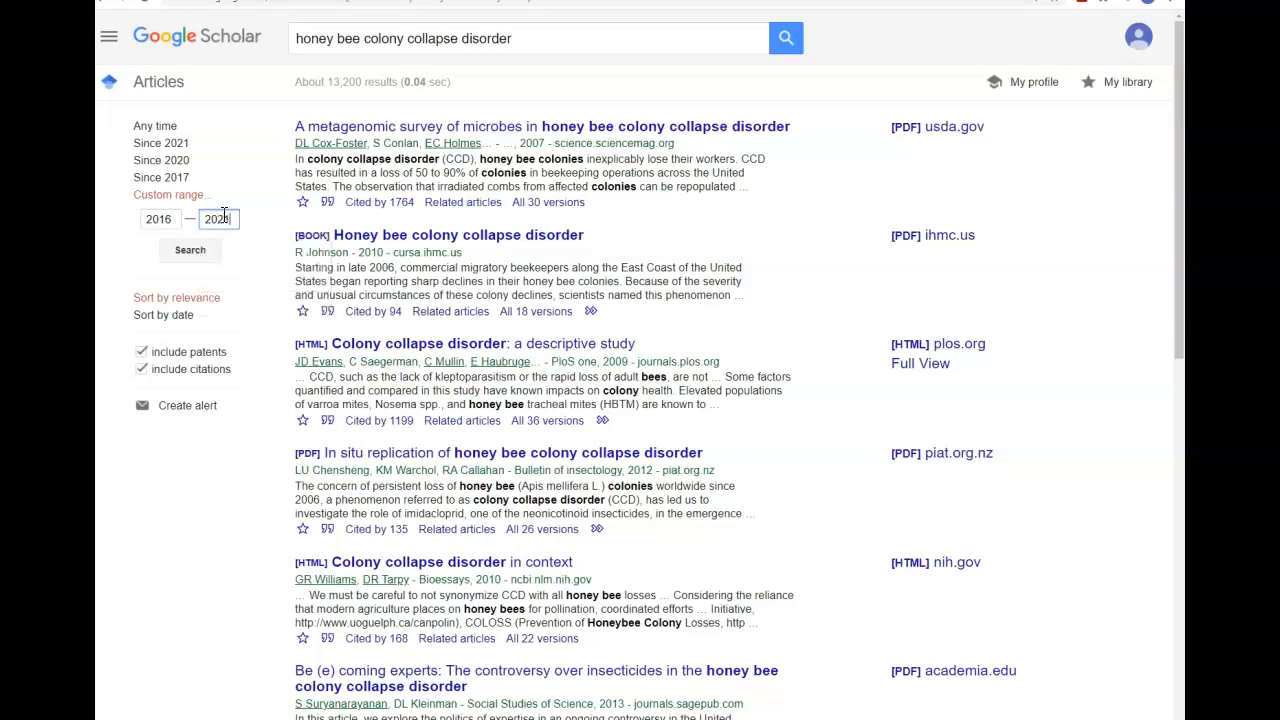
{"action": "left_click", "coordinate": [188, 250]}
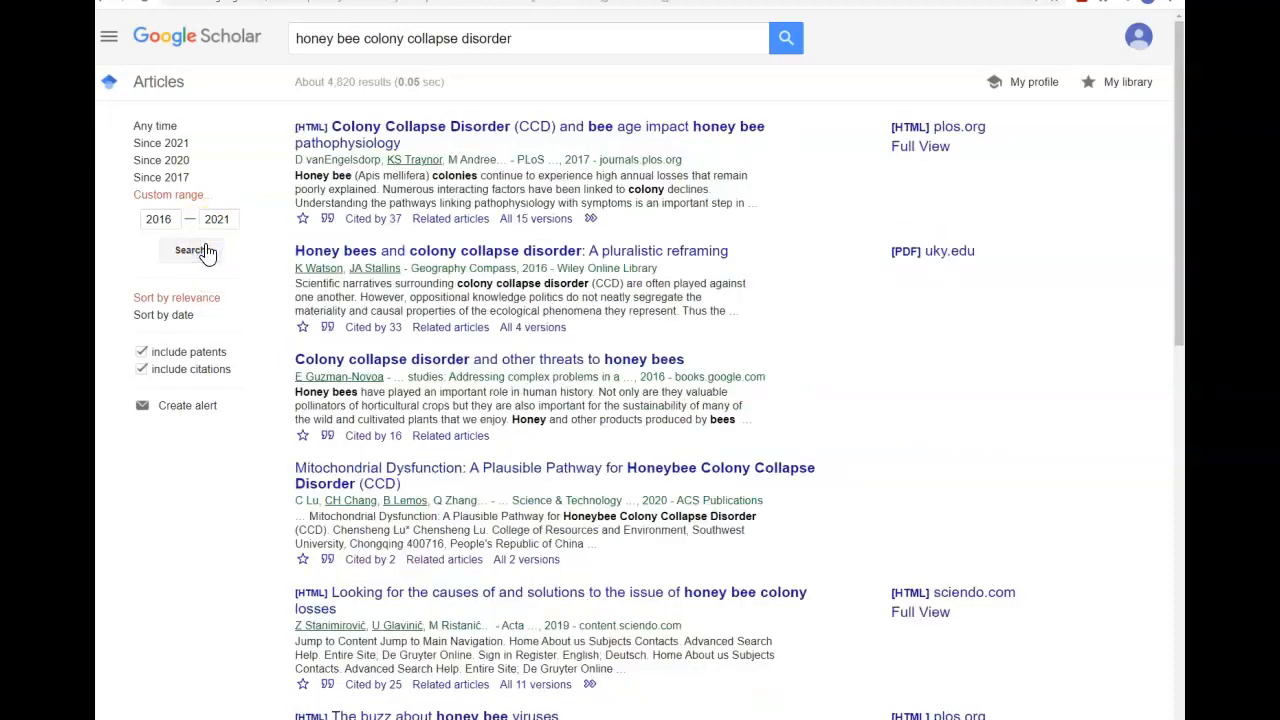
{"action": "left_click", "coordinate": [190, 250]}
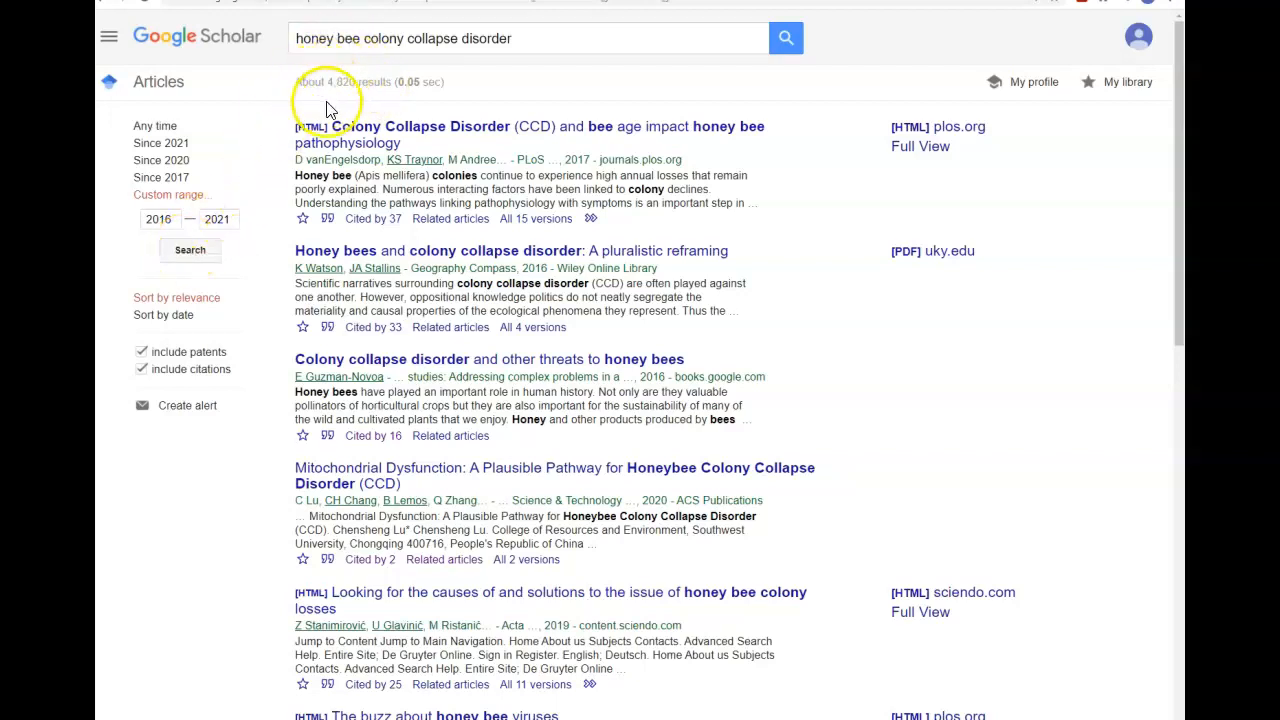
{"action": "mouse_move", "coordinate": [1176, 210]}
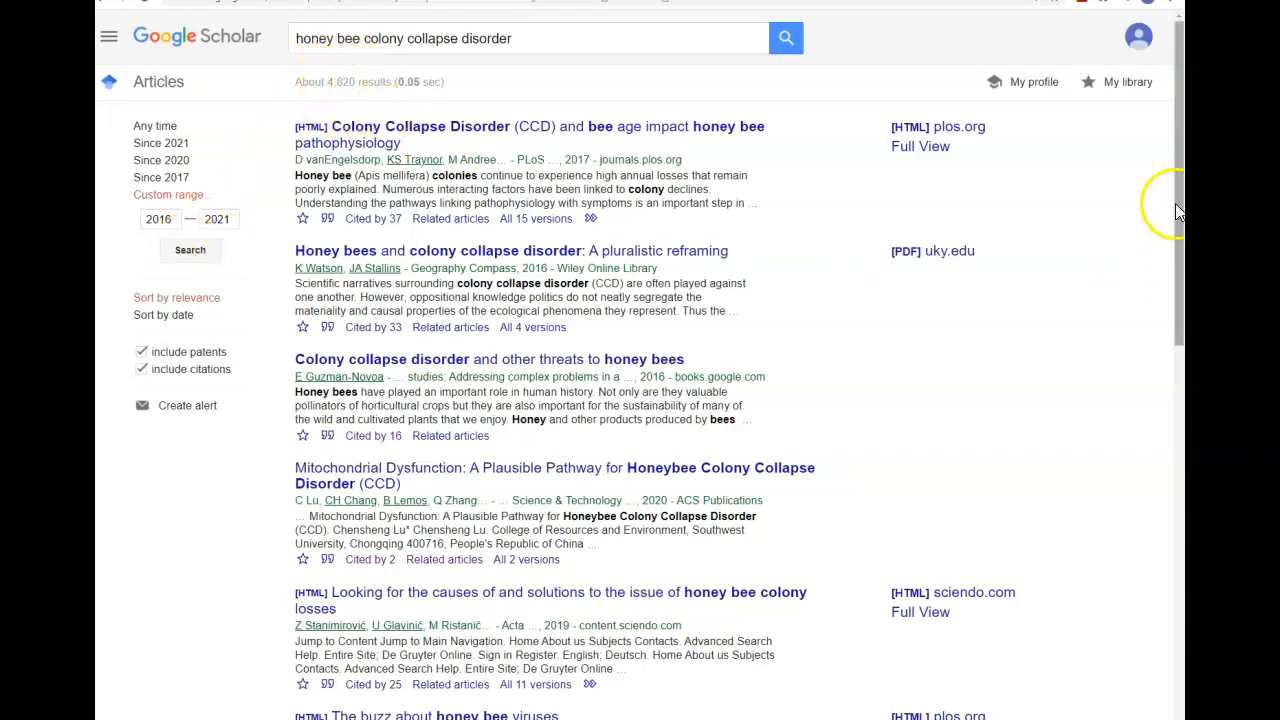
{"action": "mouse_move", "coordinate": [956, 230]}
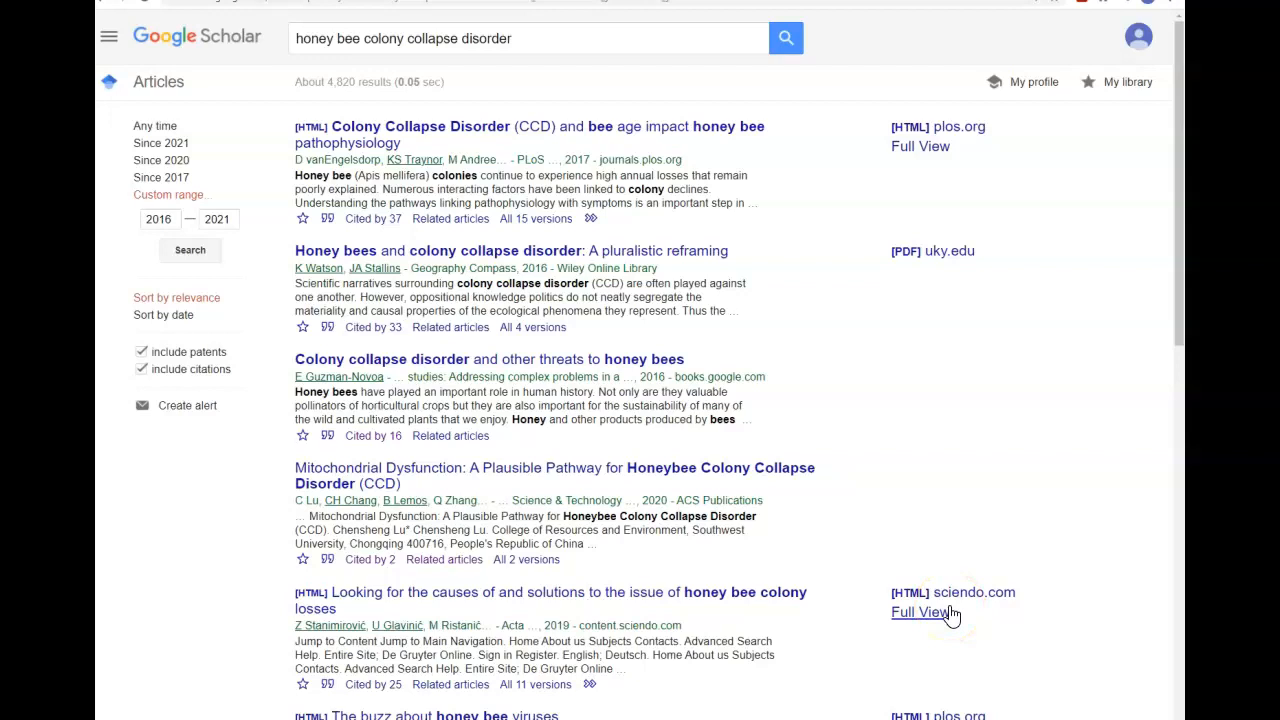
{"action": "mouse_move", "coordinate": [948, 616]}
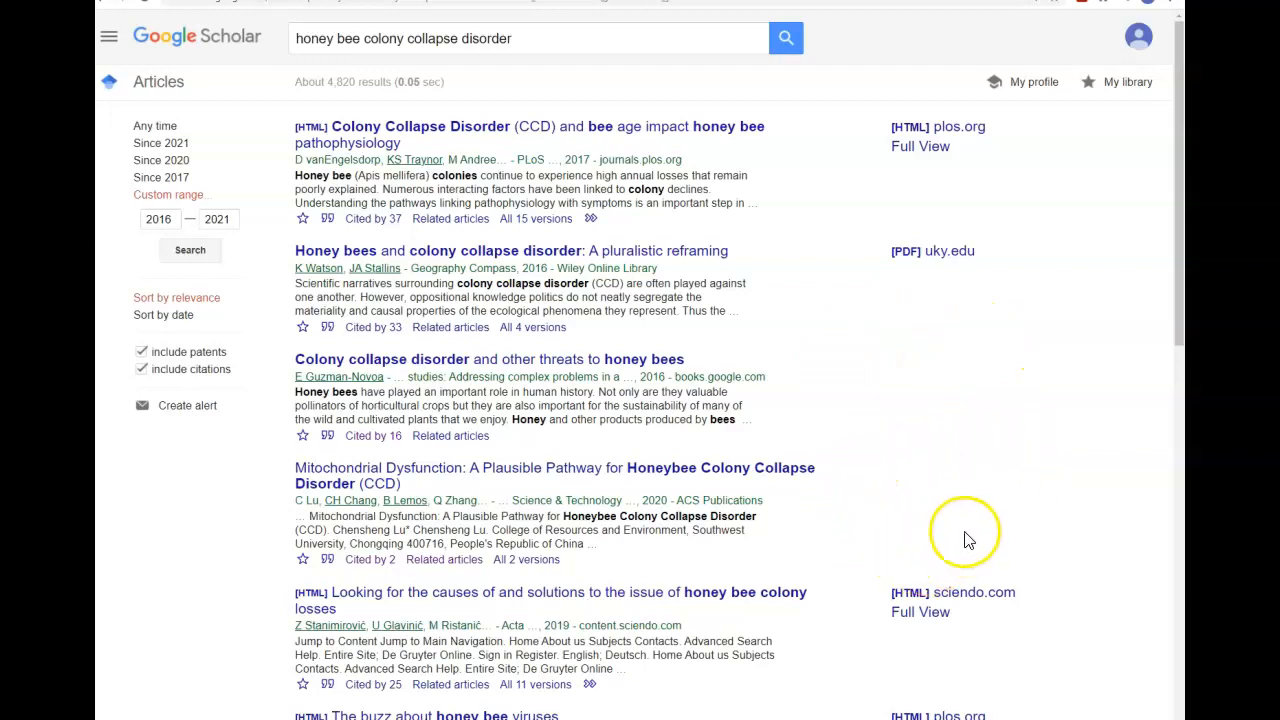
{"action": "mouse_move", "coordinate": [976, 536]}
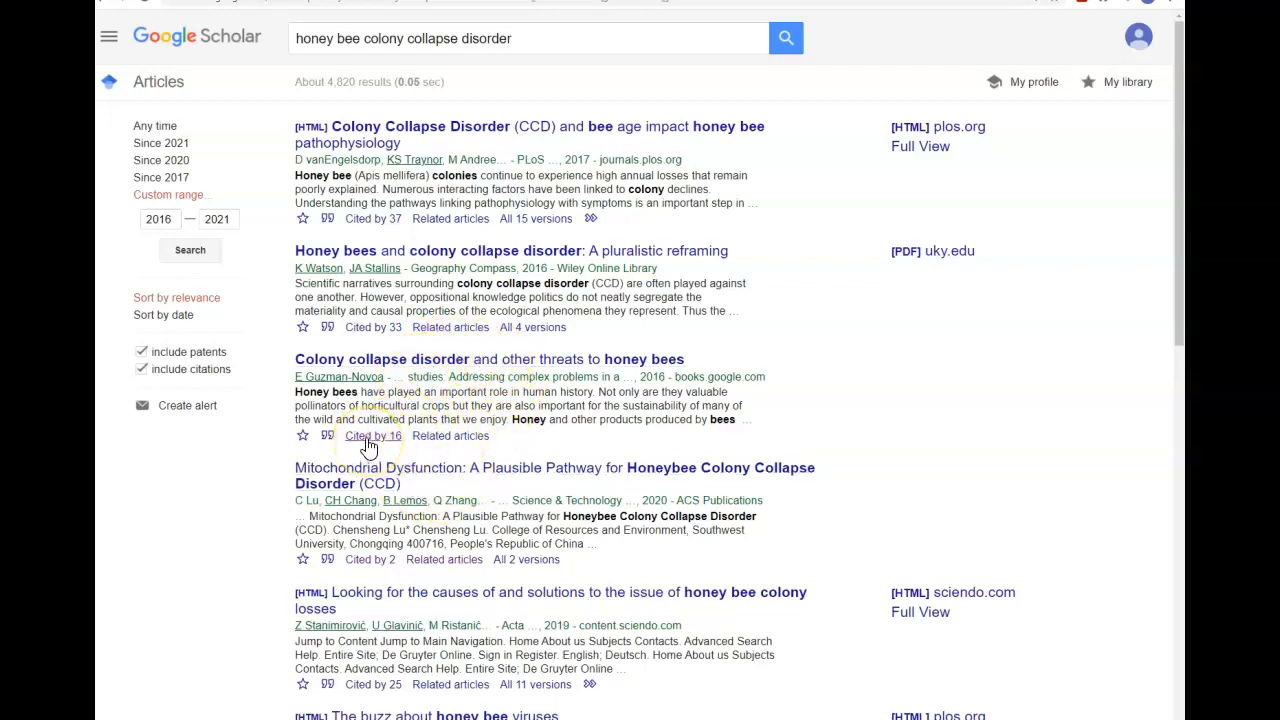
View the articles citing the third result, then return to the results list
{"action": "left_click", "coordinate": [368, 436]}
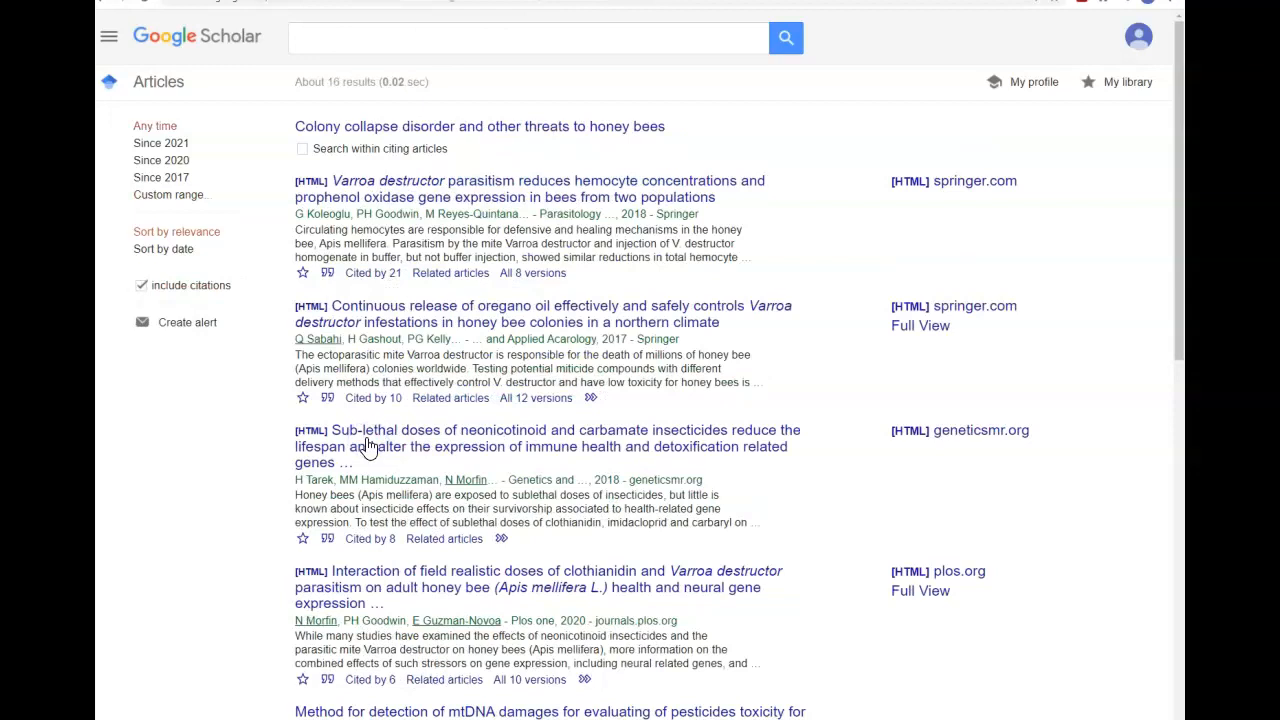
{"action": "mouse_move", "coordinate": [400, 446]}
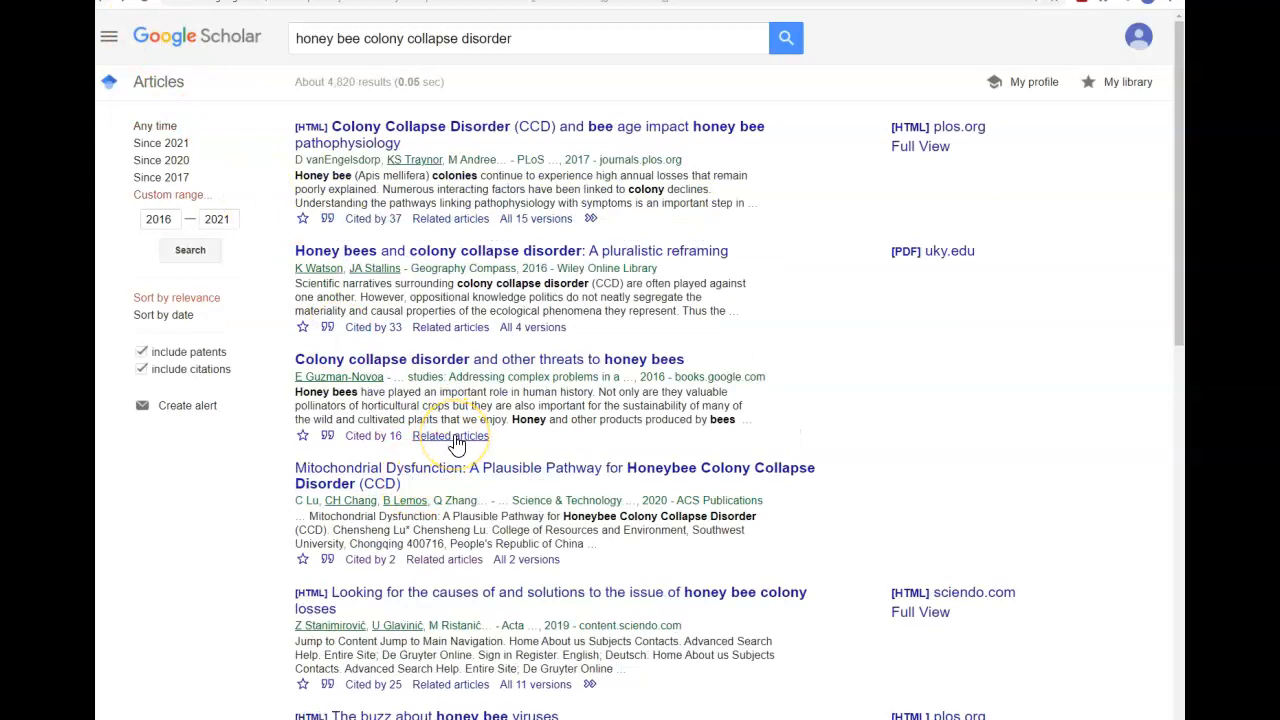
{"action": "left_click", "coordinate": [450, 436]}
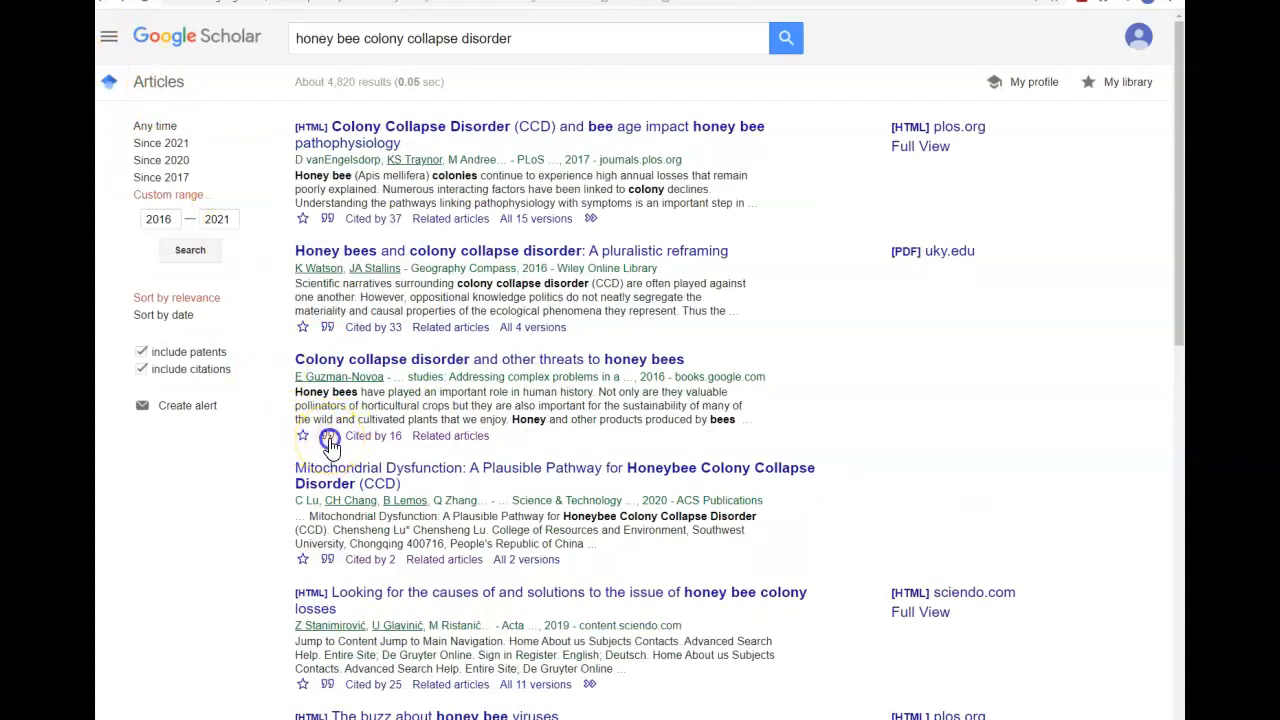
Show citation formats for the Guzman-Novoa colony collapse disorder article and select its APA citation
{"action": "left_click", "coordinate": [328, 436]}
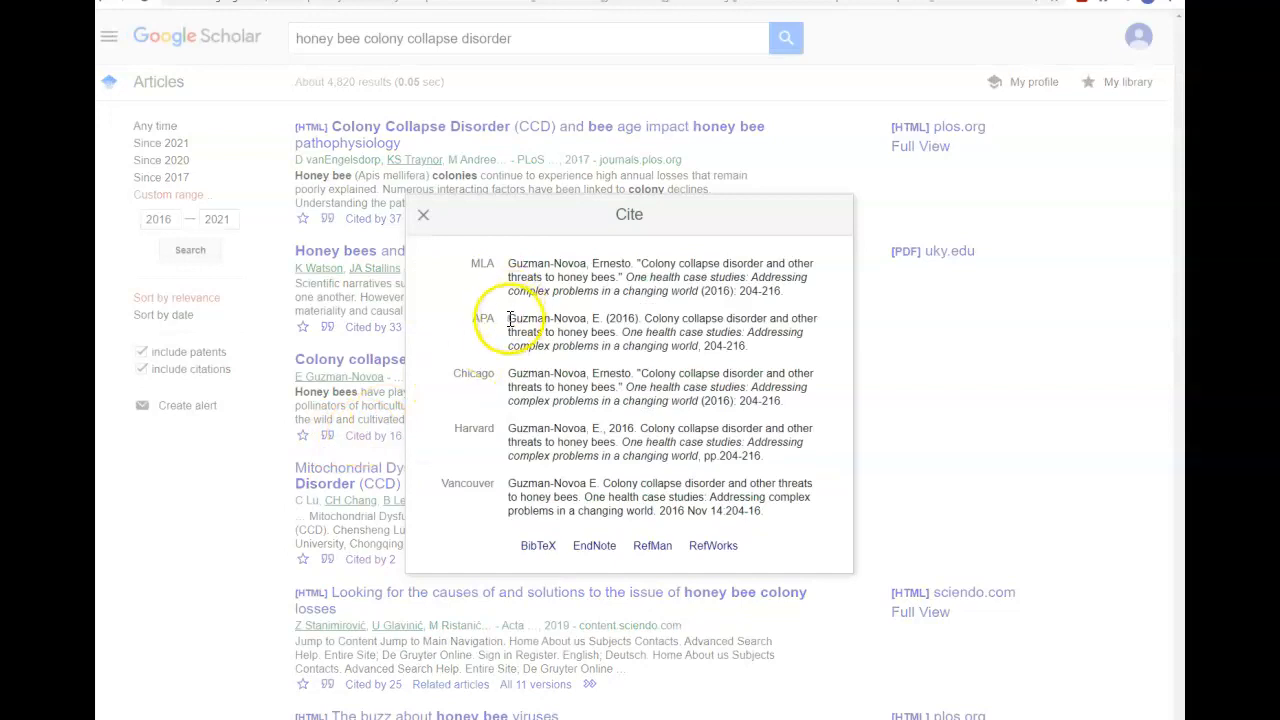
{"action": "triple_click", "coordinate": [660, 332]}
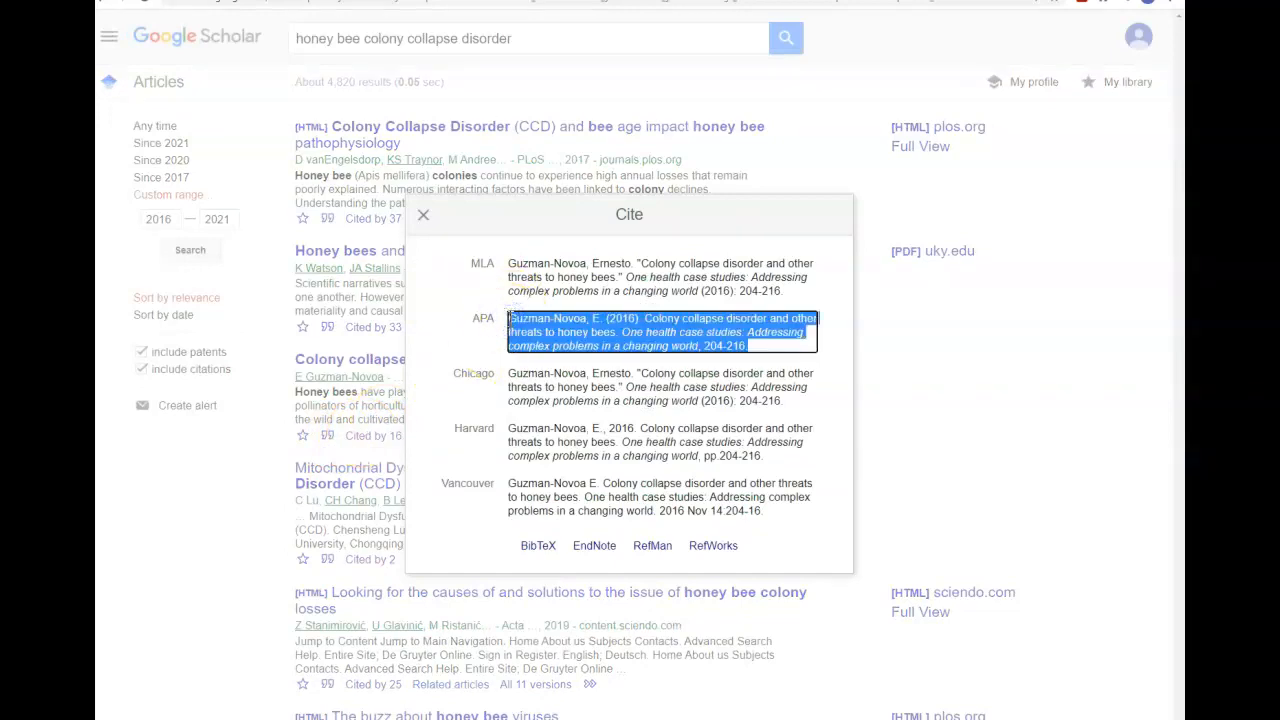